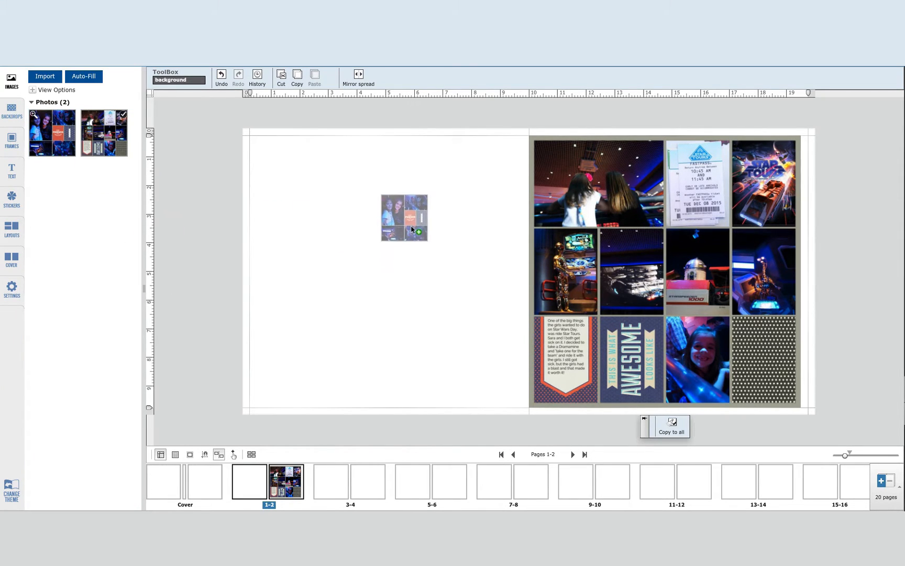
Step: Apply Fit / Fill page to the Good Friends collage so it covers the entire left page
click(404, 218)
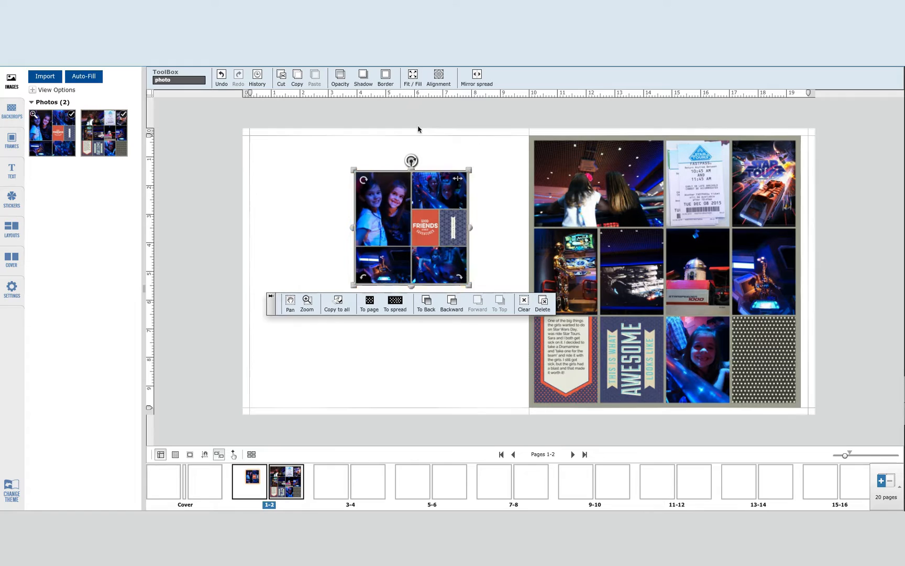
click(412, 78)
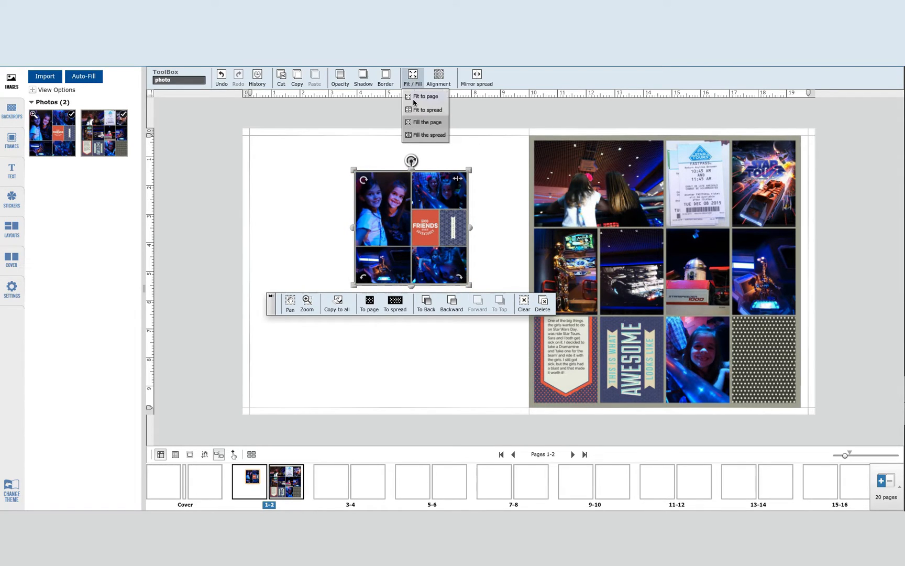
click(425, 123)
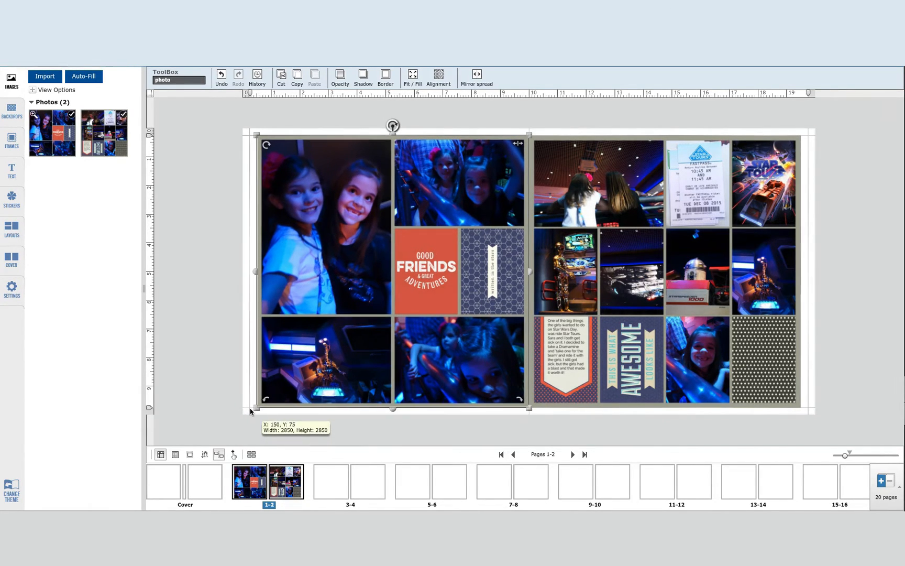
click(323, 231)
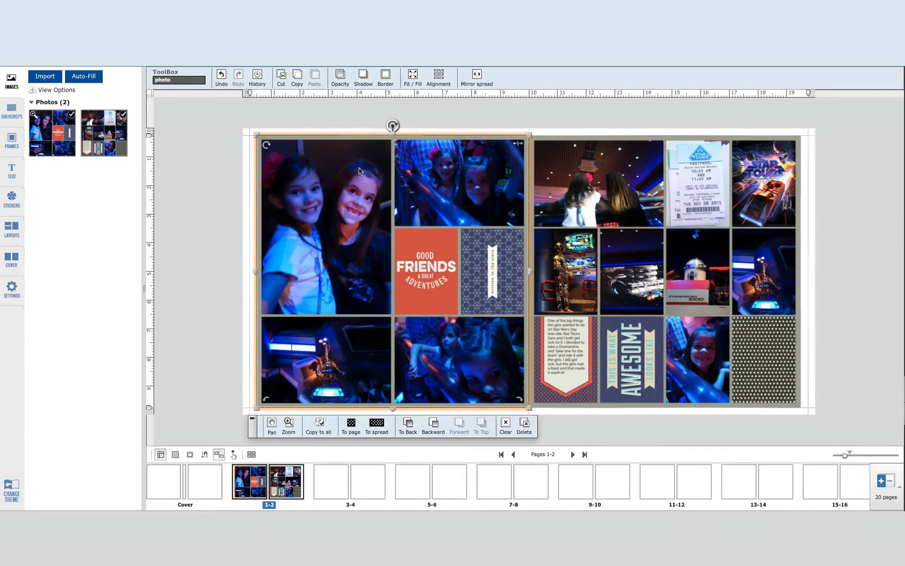
mouse_move(437, 78)
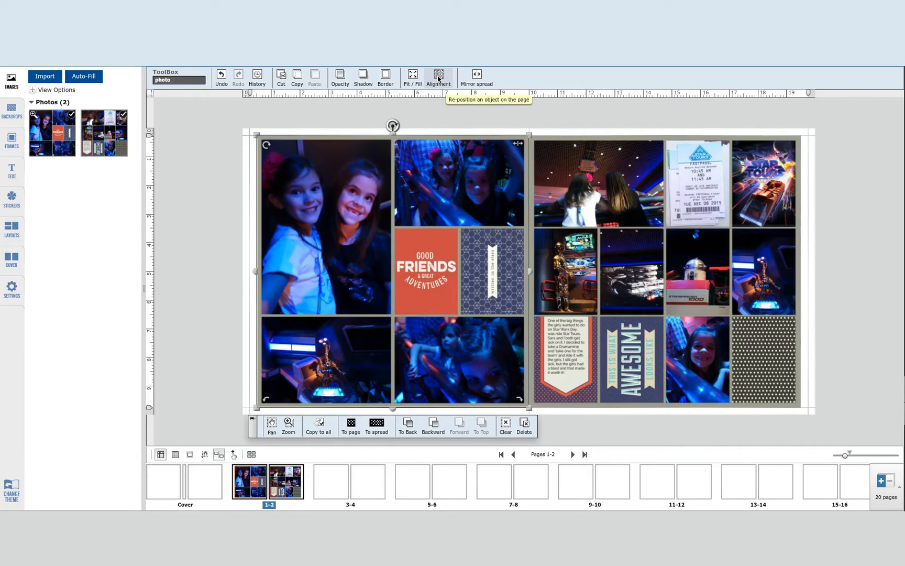
Step: Bring up the Alignment choices for the selected left-page collage
click(438, 79)
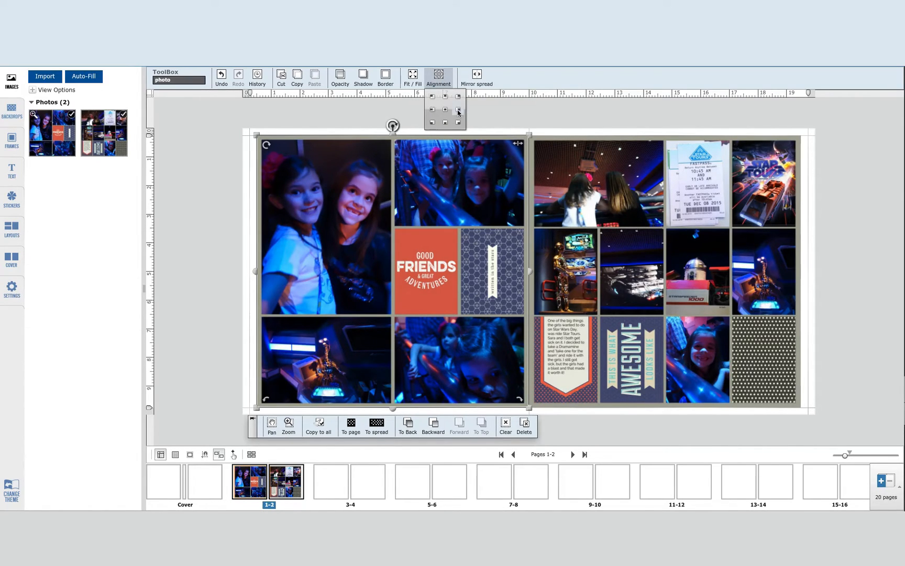
mouse_move(457, 110)
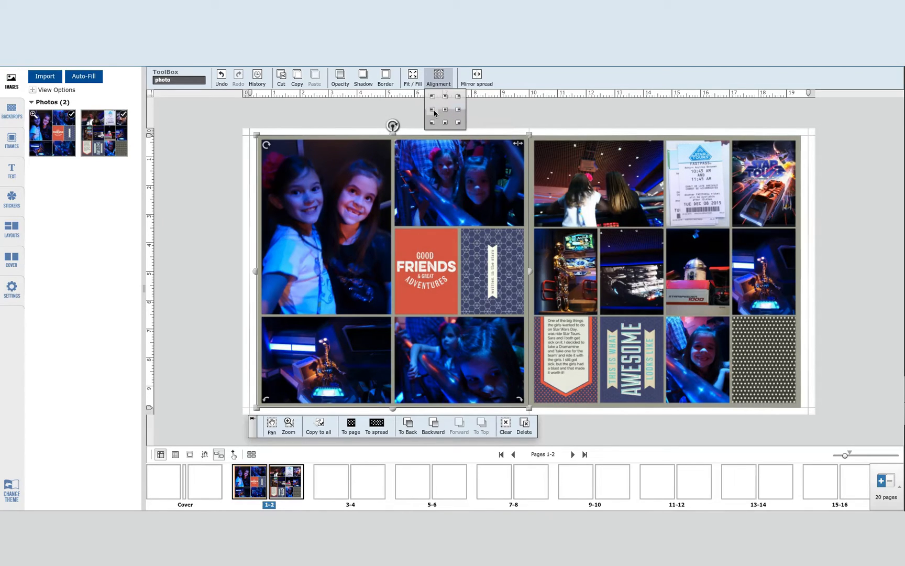
mouse_move(459, 110)
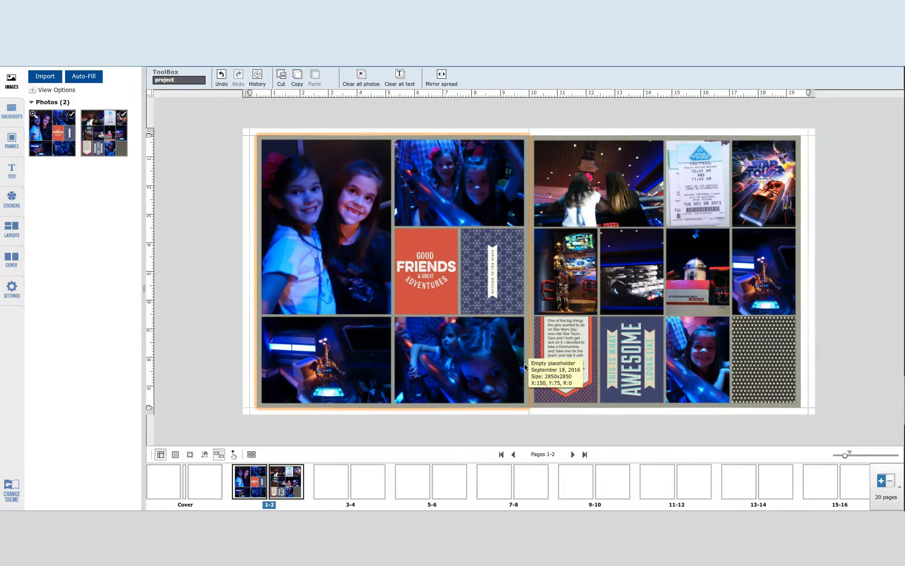
mouse_move(528, 406)
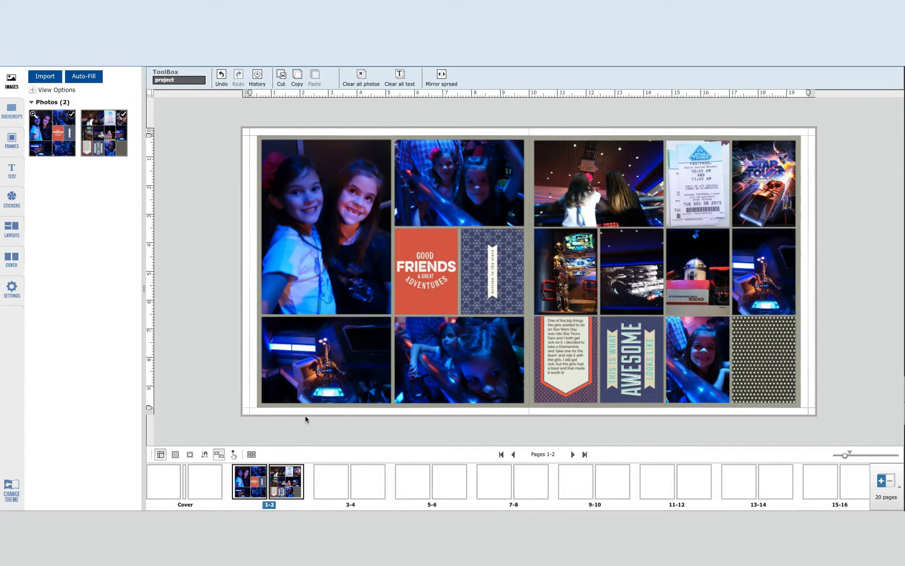
Step: Place a custom gray solid-color backdrop on the left page behind the collage
click(11, 111)
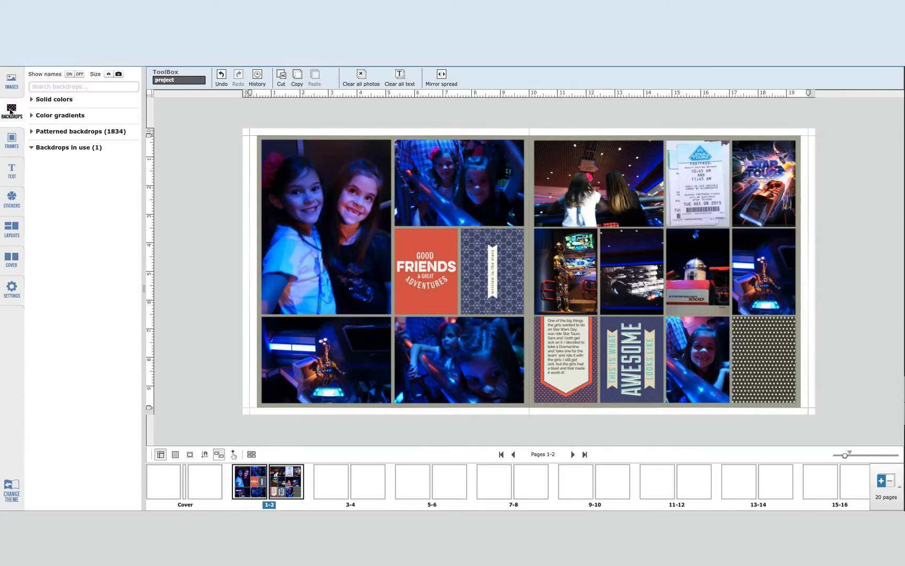
click(54, 99)
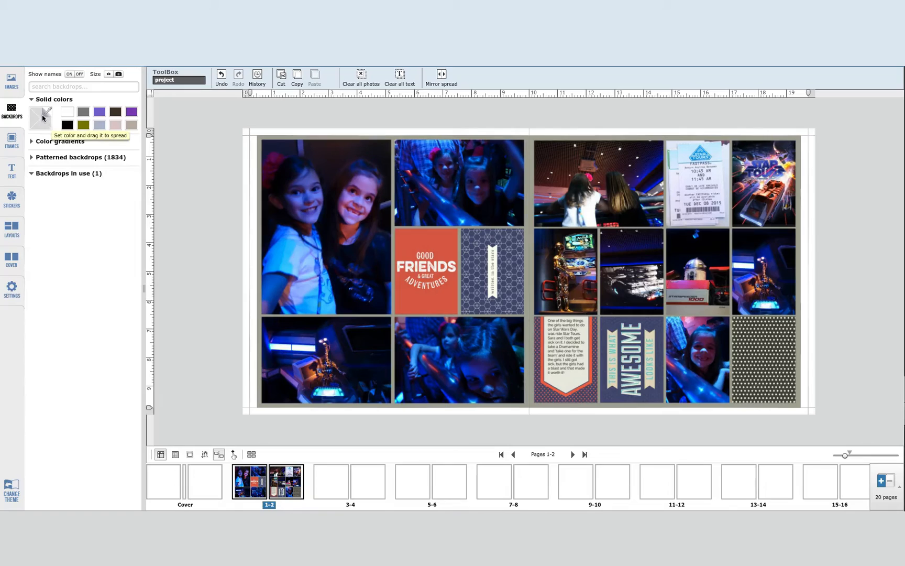
click(40, 118)
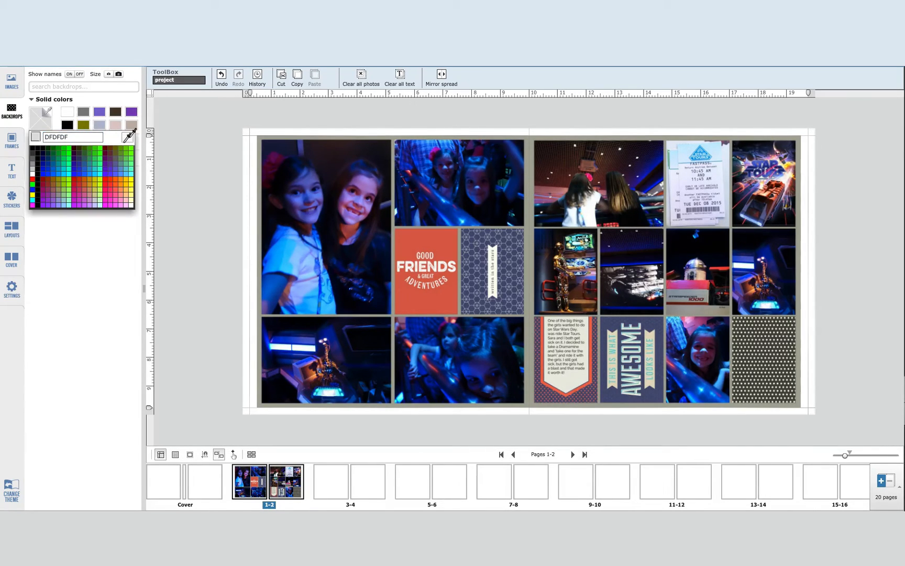
mouse_move(299, 130)
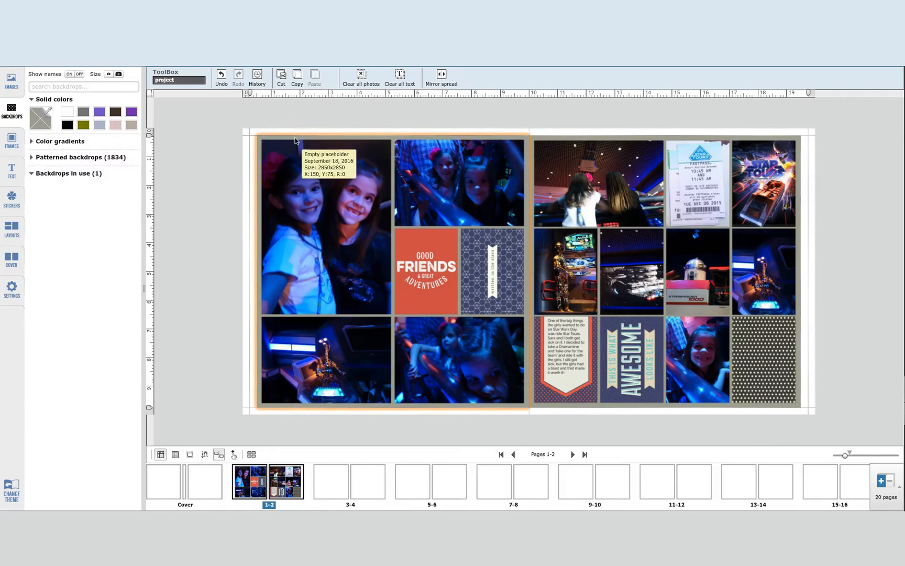
mouse_move(41, 118)
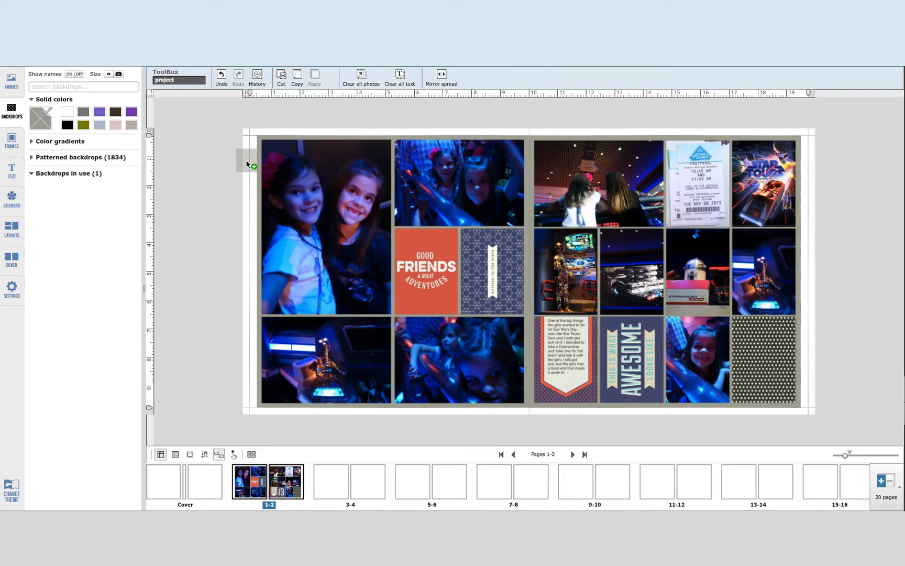
click(41, 119)
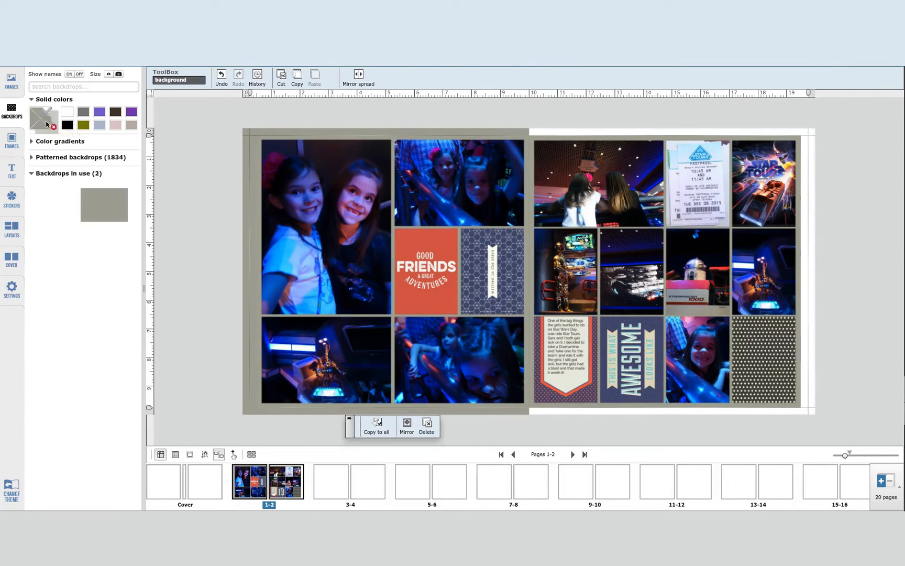